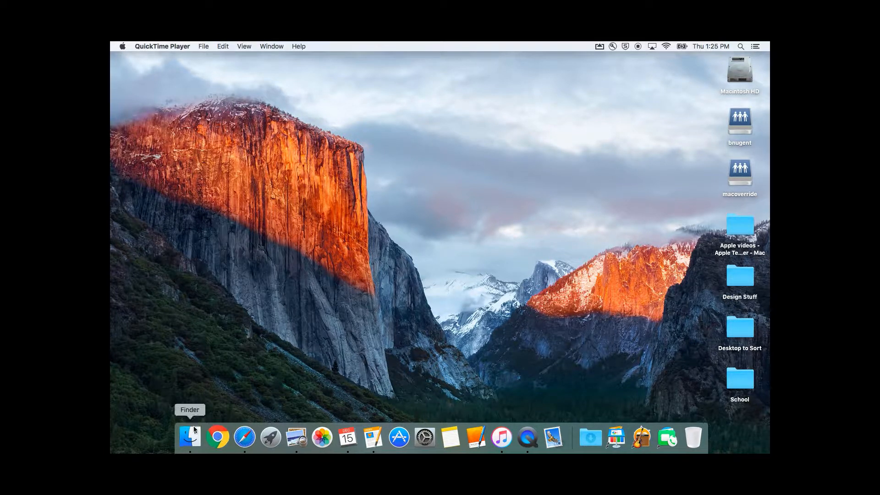
# Step: Bring up a Finder window listing the Teaching Binder folder's fifteen subfolders
pyautogui.click(189, 436)
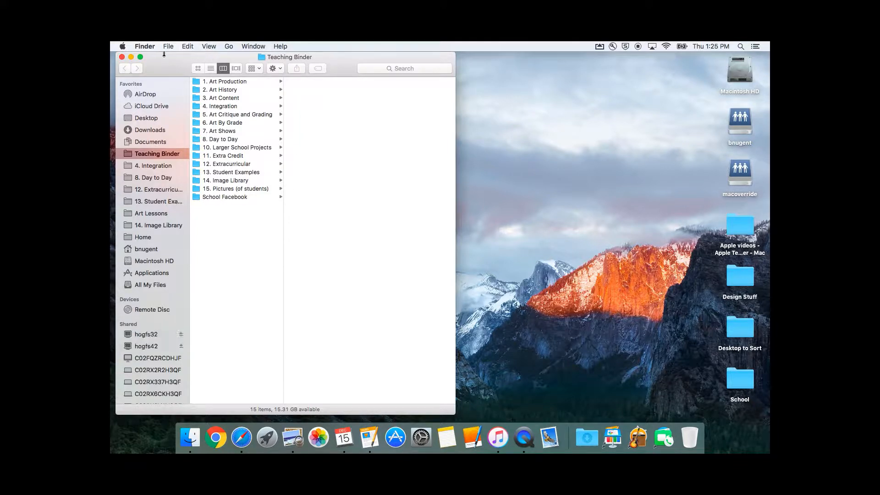
# Step: Add a second Teaching Binder window beside the first via File > New Finder Window
pyautogui.click(168, 45)
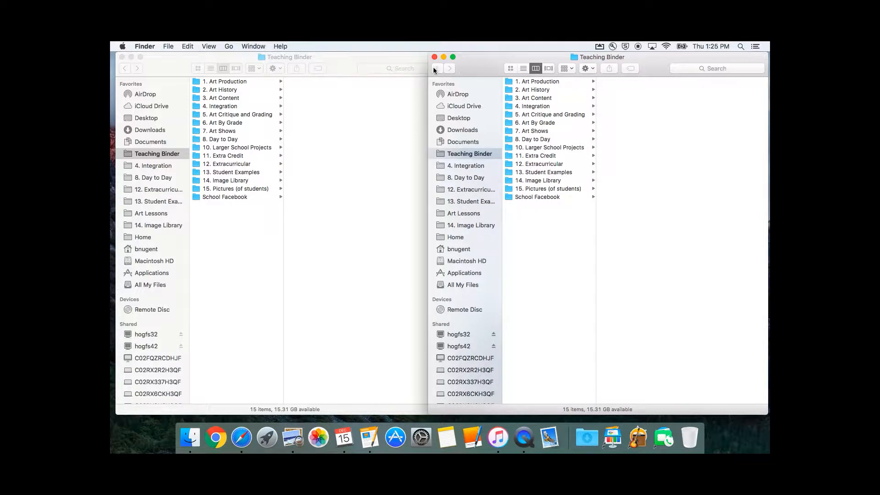
pyautogui.moveTo(486, 72)
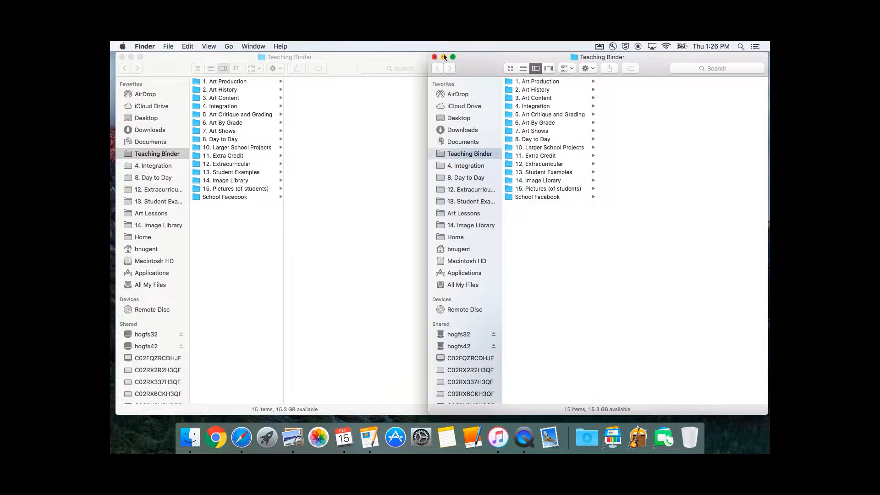
pyautogui.moveTo(469, 64)
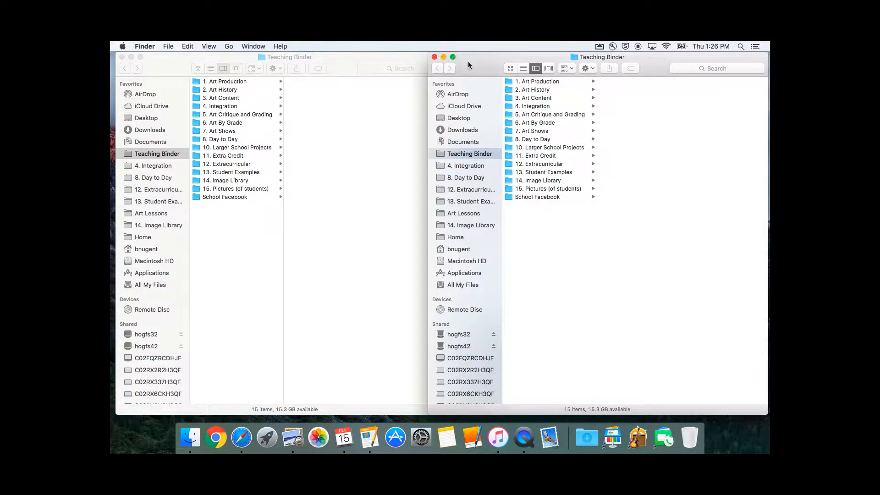
pyautogui.moveTo(449, 68)
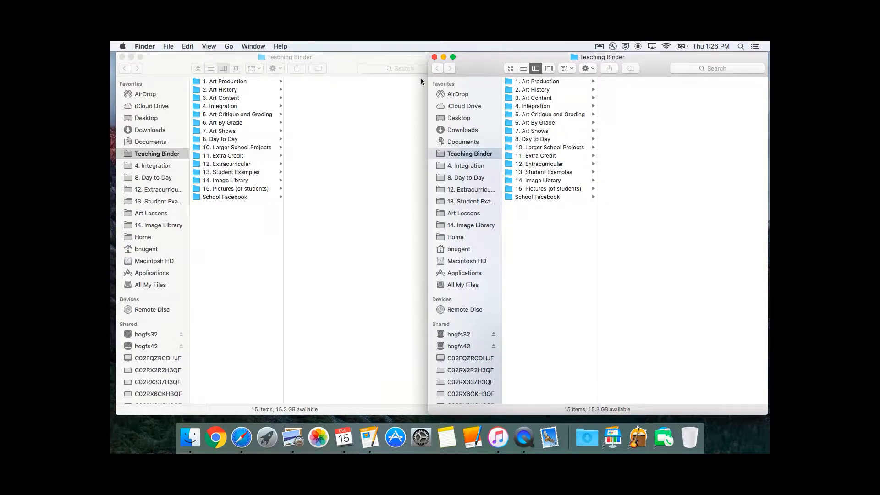
pyautogui.moveTo(466, 70)
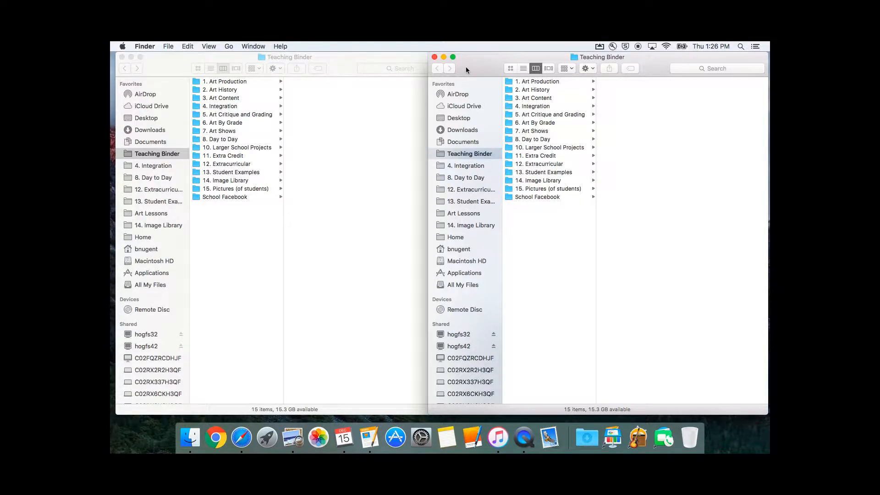
pyautogui.moveTo(380, 63)
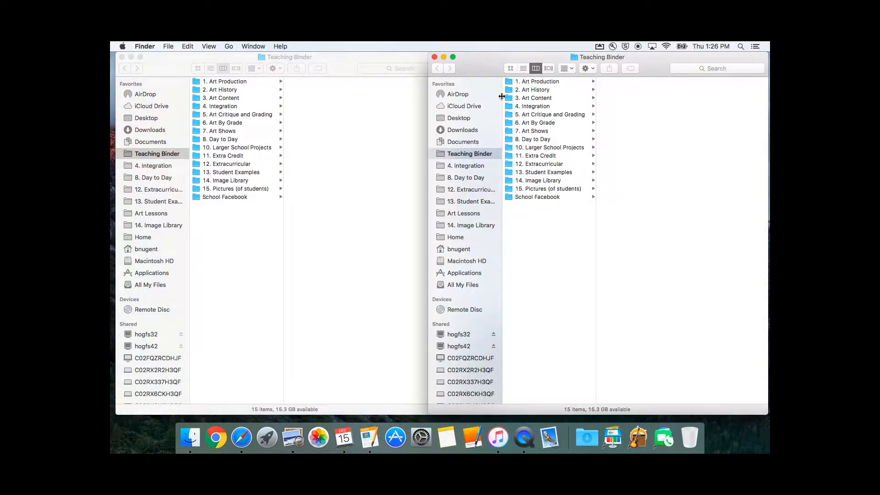
pyautogui.moveTo(361, 72)
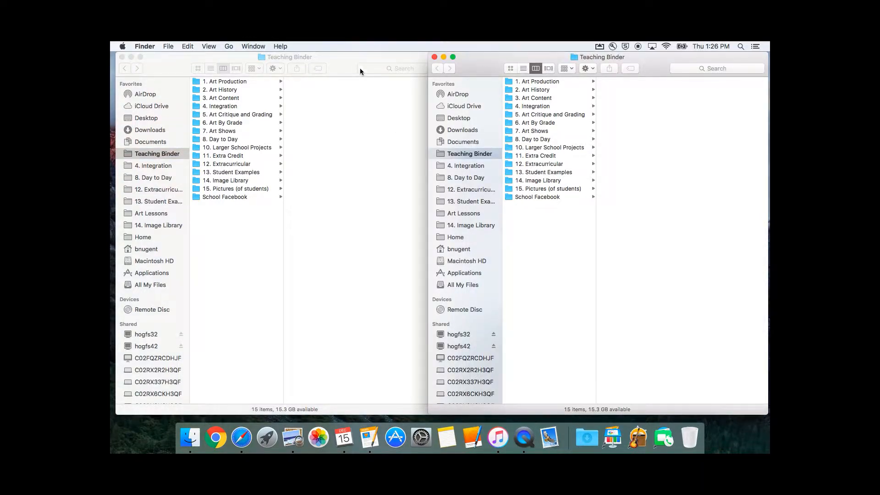
pyautogui.moveTo(434, 130)
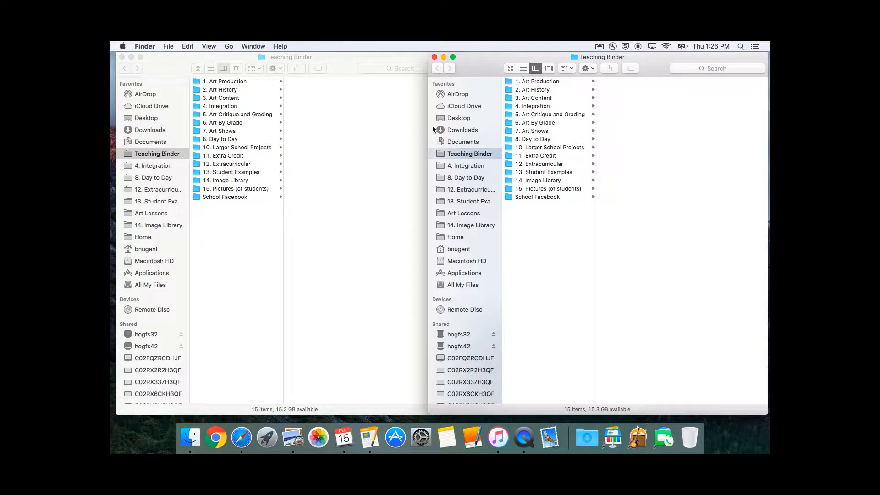
pyautogui.moveTo(143, 119)
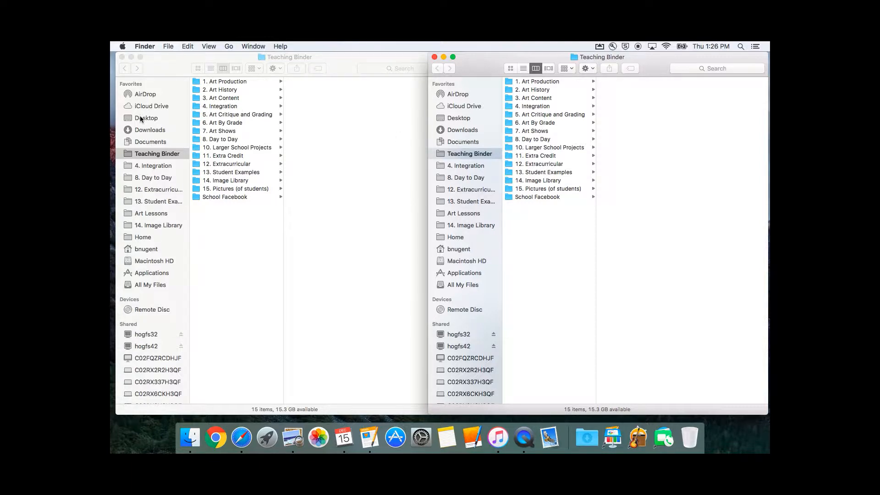
# Step: Show Desktop in the left window and drag 1. Art Production into it from Teaching Binder
pyautogui.click(146, 117)
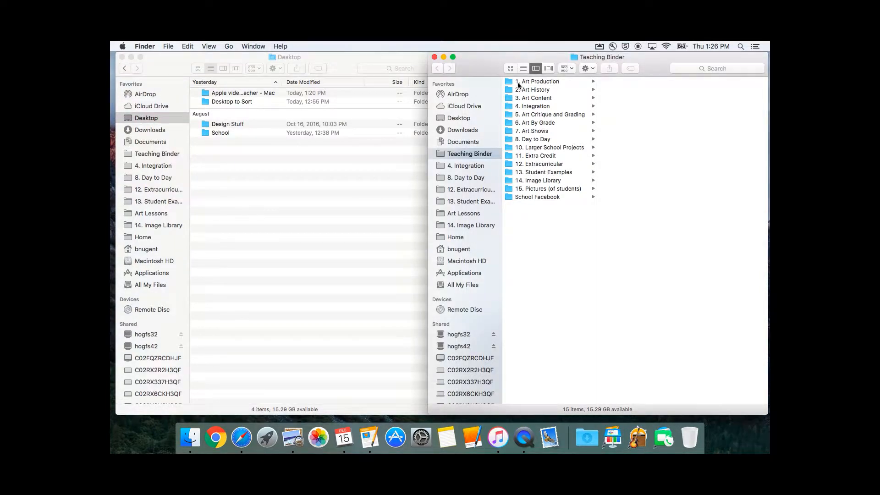
pyautogui.click(541, 80)
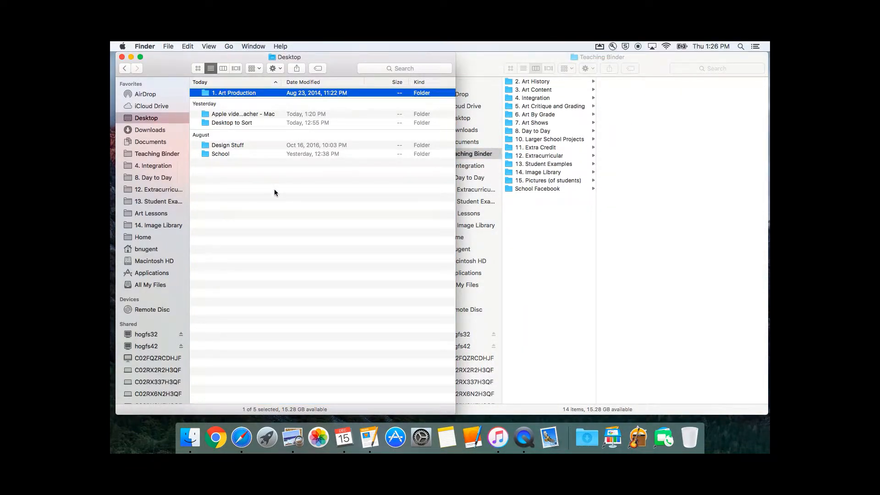
pyautogui.moveTo(213, 48)
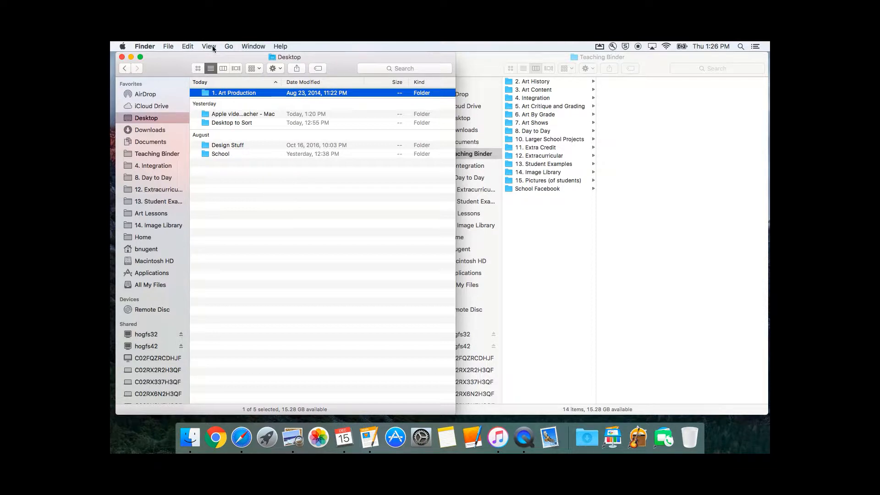
# Step: Use Edit > Undo Move to return 1. Art Production to Teaching Binder
pyautogui.click(187, 46)
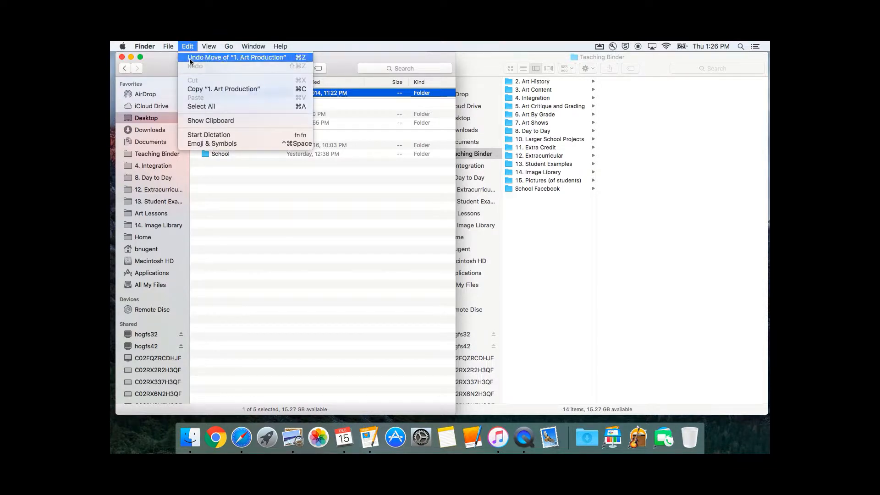
pyautogui.click(236, 57)
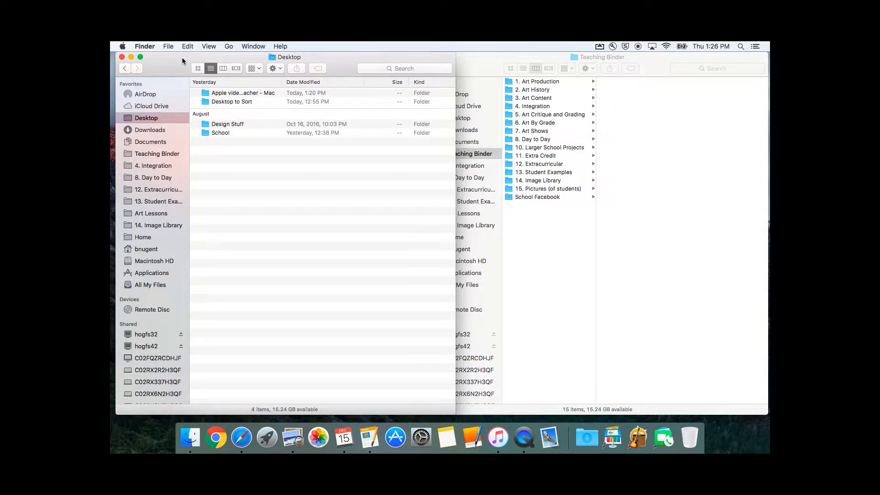
pyautogui.moveTo(157, 59)
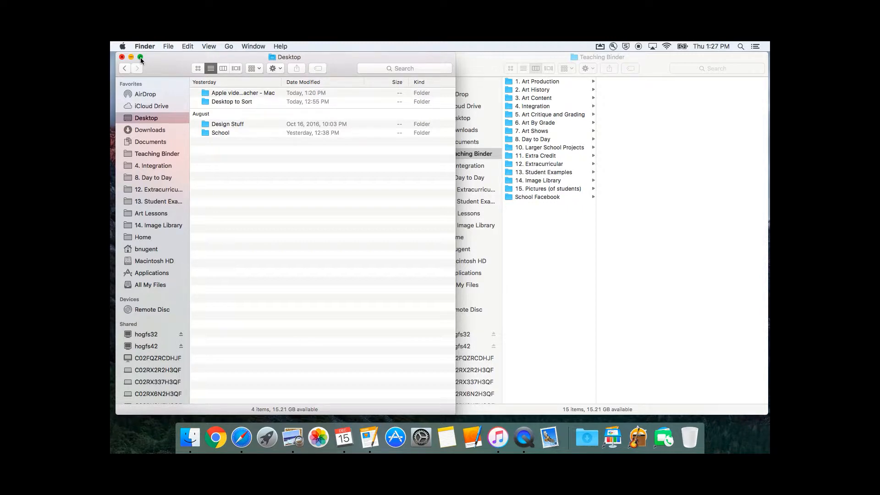
pyautogui.click(141, 57)
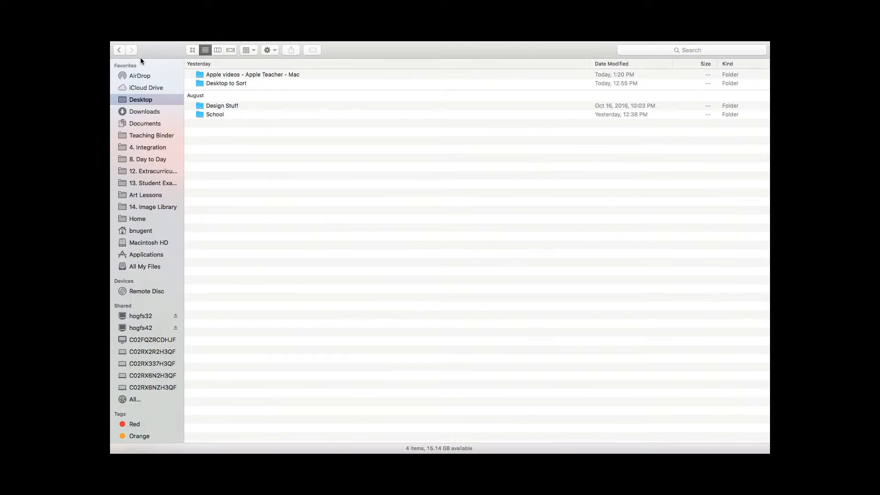
pyautogui.moveTo(145, 43)
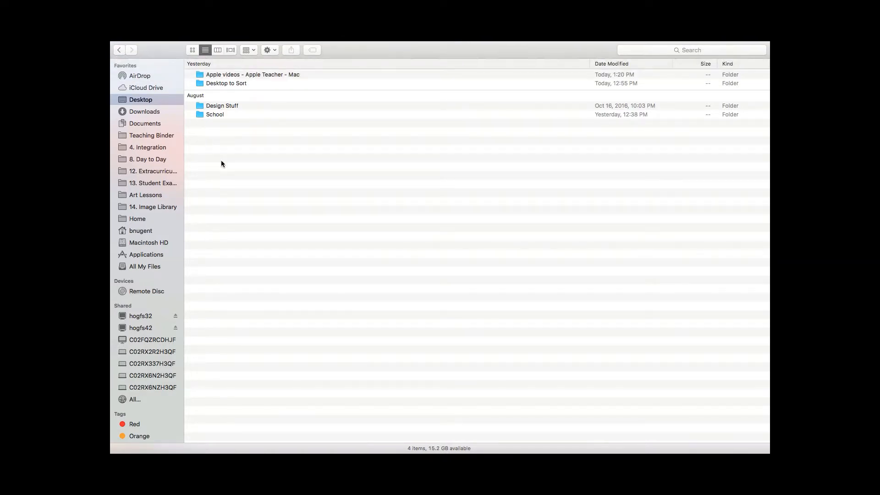
pyautogui.moveTo(196, 147)
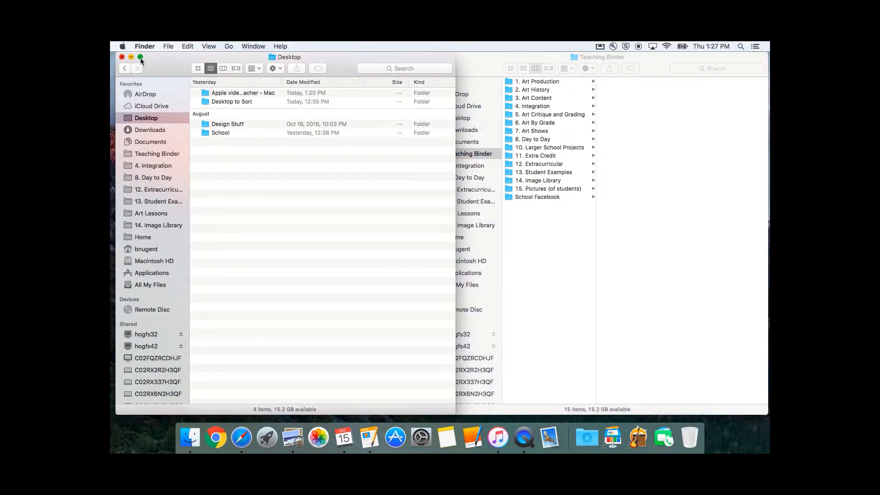
pyautogui.click(141, 57)
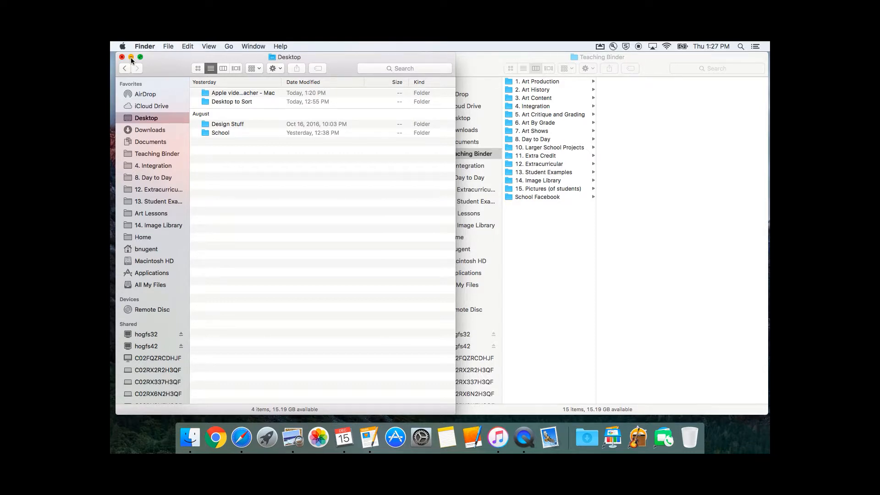
# Step: Minimise the Desktop window to the Dock and close the Teaching Binder window
pyautogui.click(120, 57)
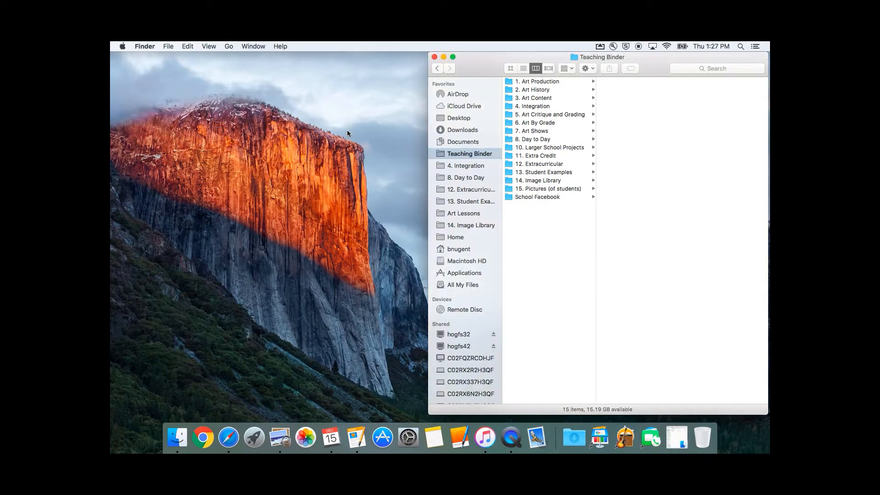
pyautogui.moveTo(677, 433)
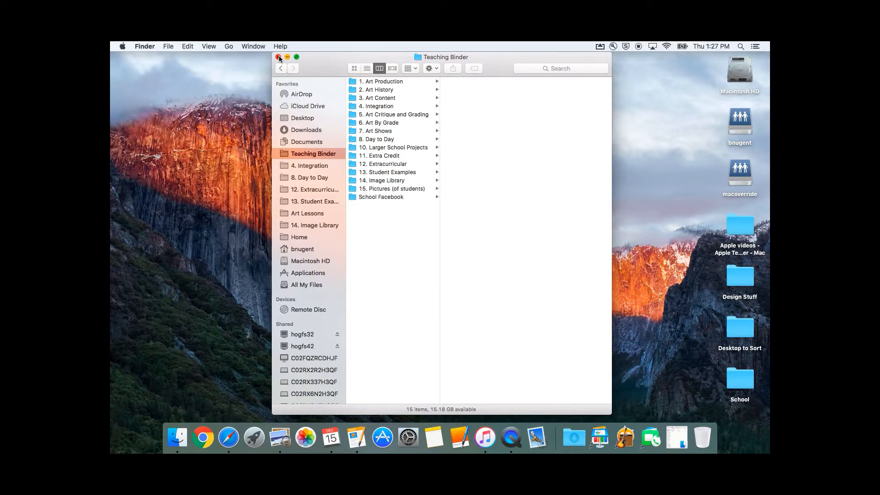
pyautogui.click(279, 57)
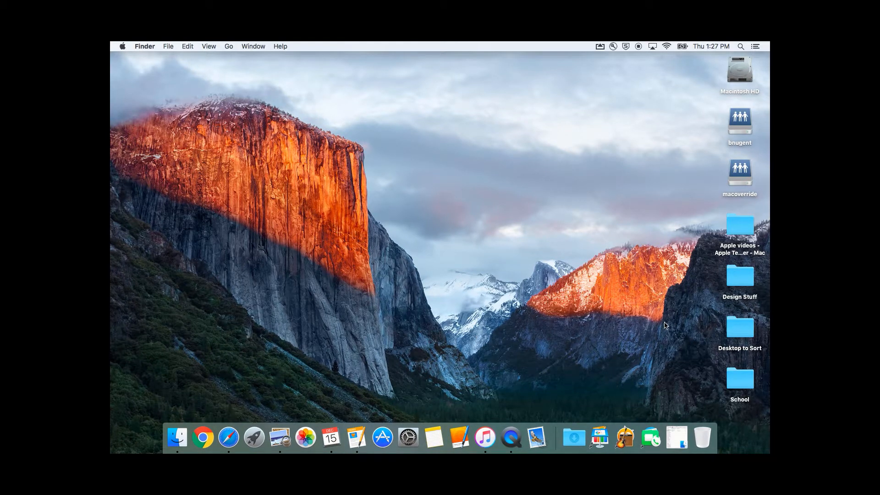
pyautogui.moveTo(692, 410)
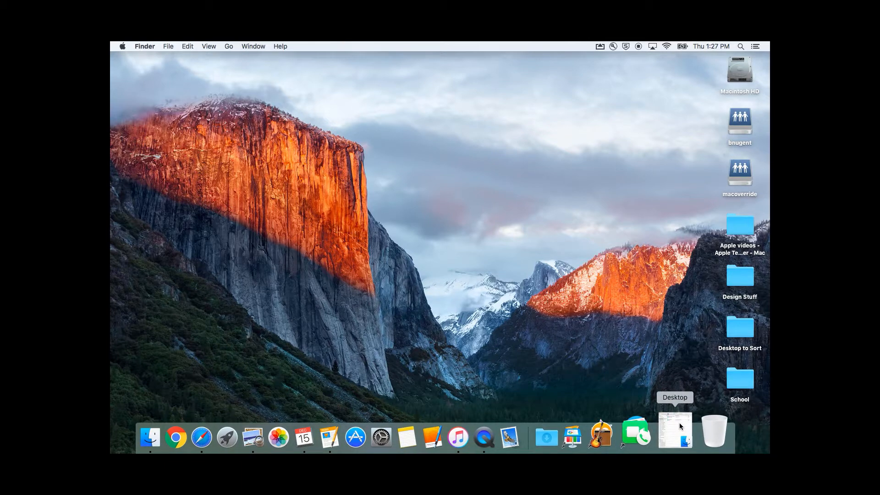
# Step: Restore the minimised Desktop window from the Dock, showing its four folders
pyautogui.click(674, 430)
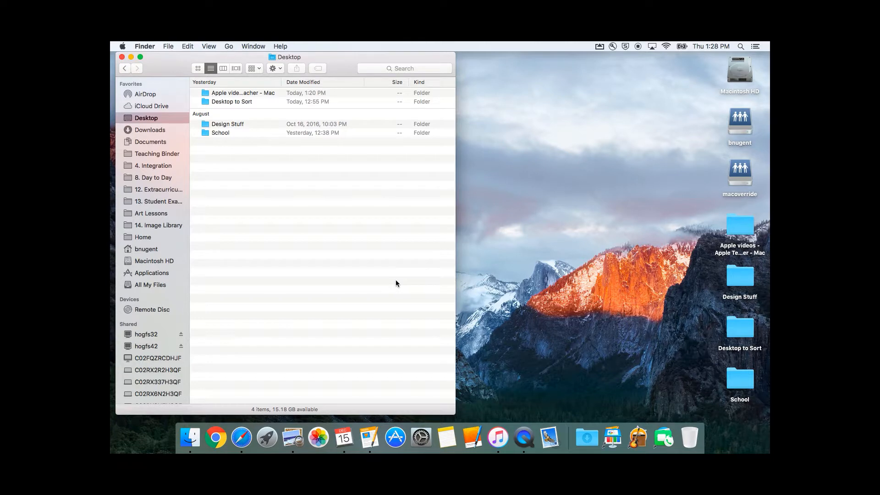
pyautogui.moveTo(387, 284)
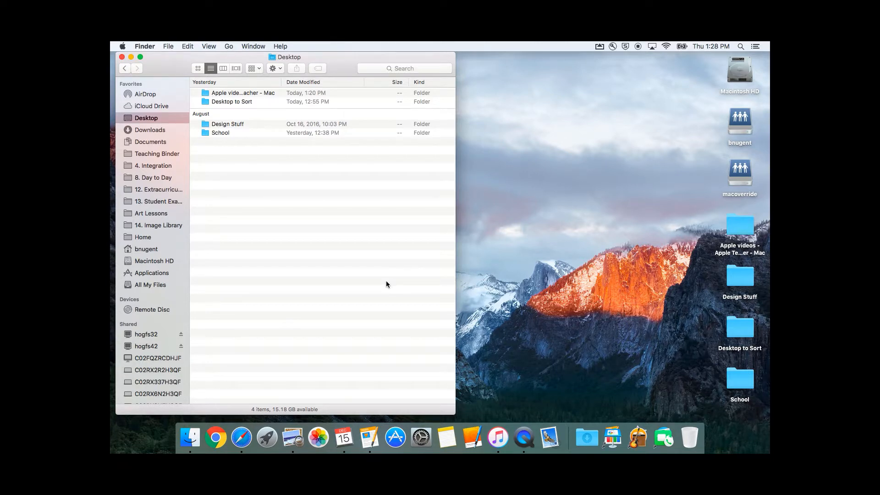
pyautogui.moveTo(247, 127)
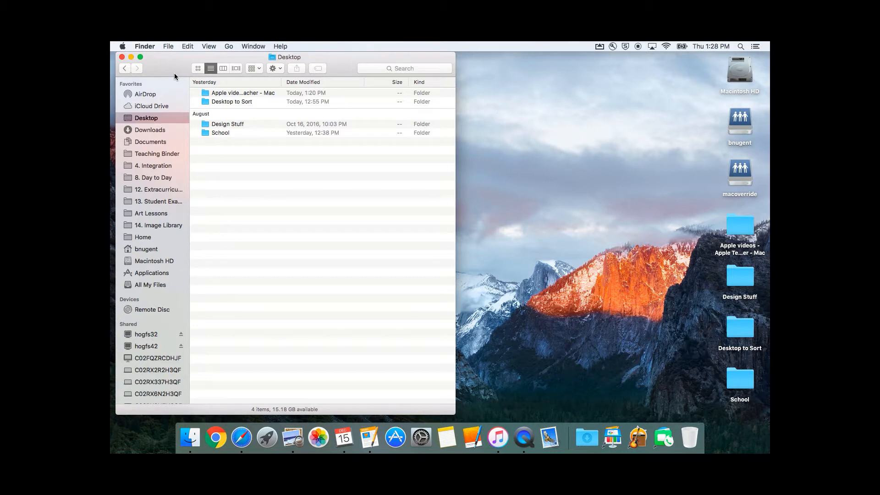
pyautogui.moveTo(172, 66)
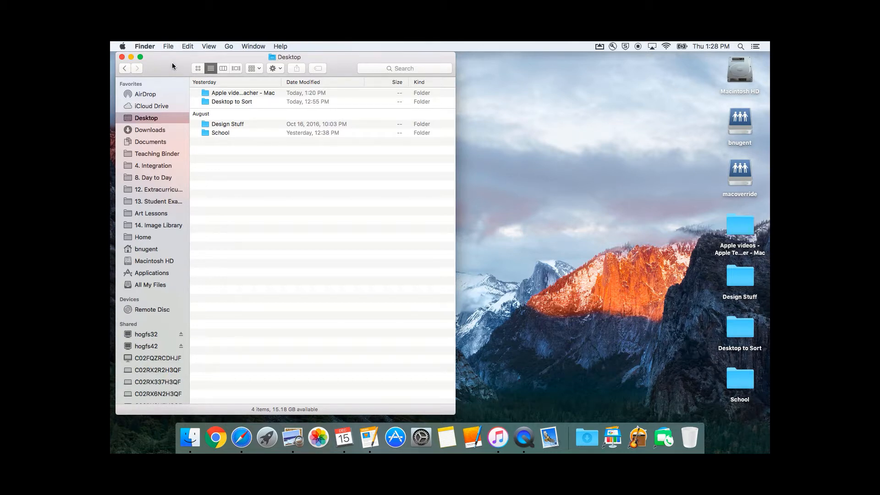
pyautogui.moveTo(350, 70)
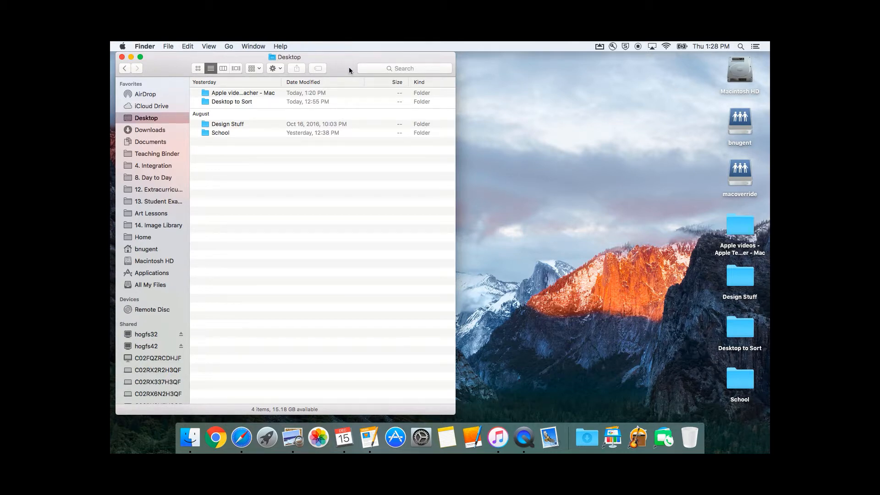